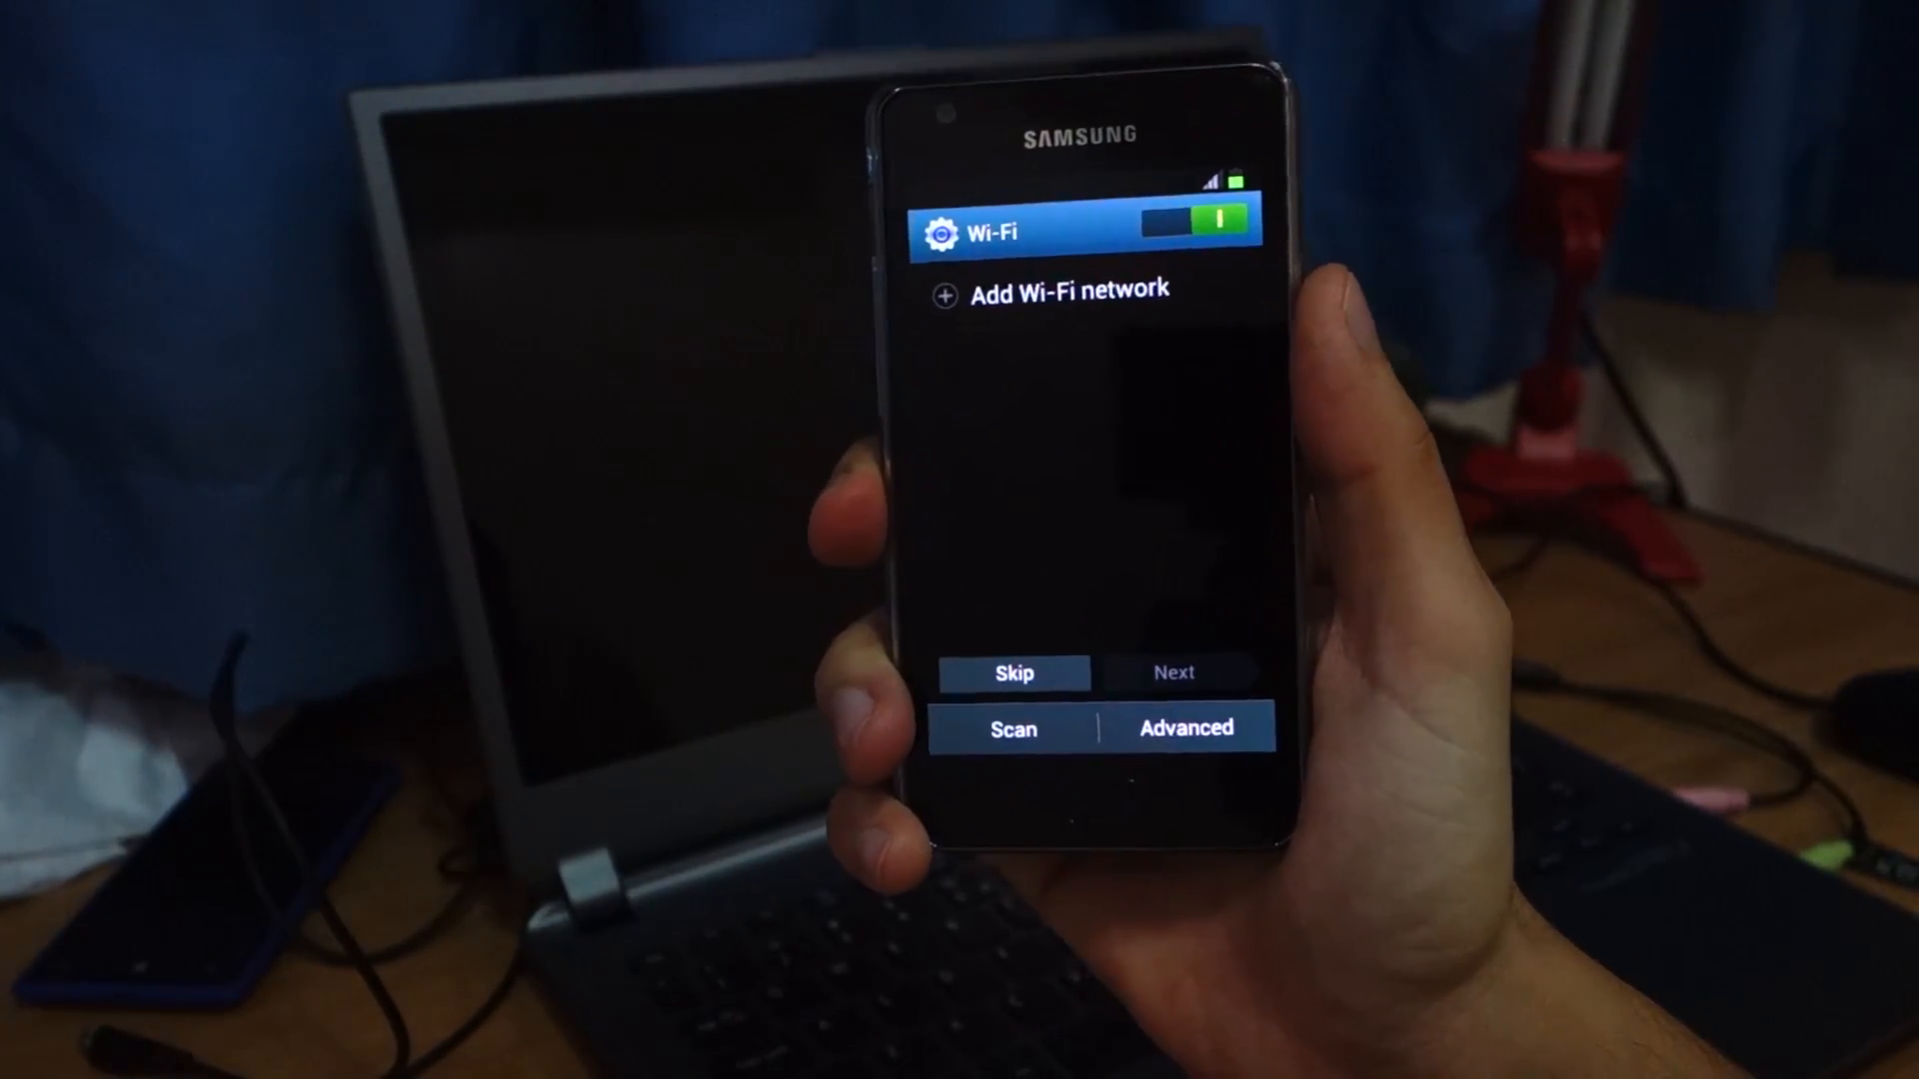
Step: Scan for Wi-Fi networks so PIGLET and TechDron.com appear in the list
click(1012, 728)
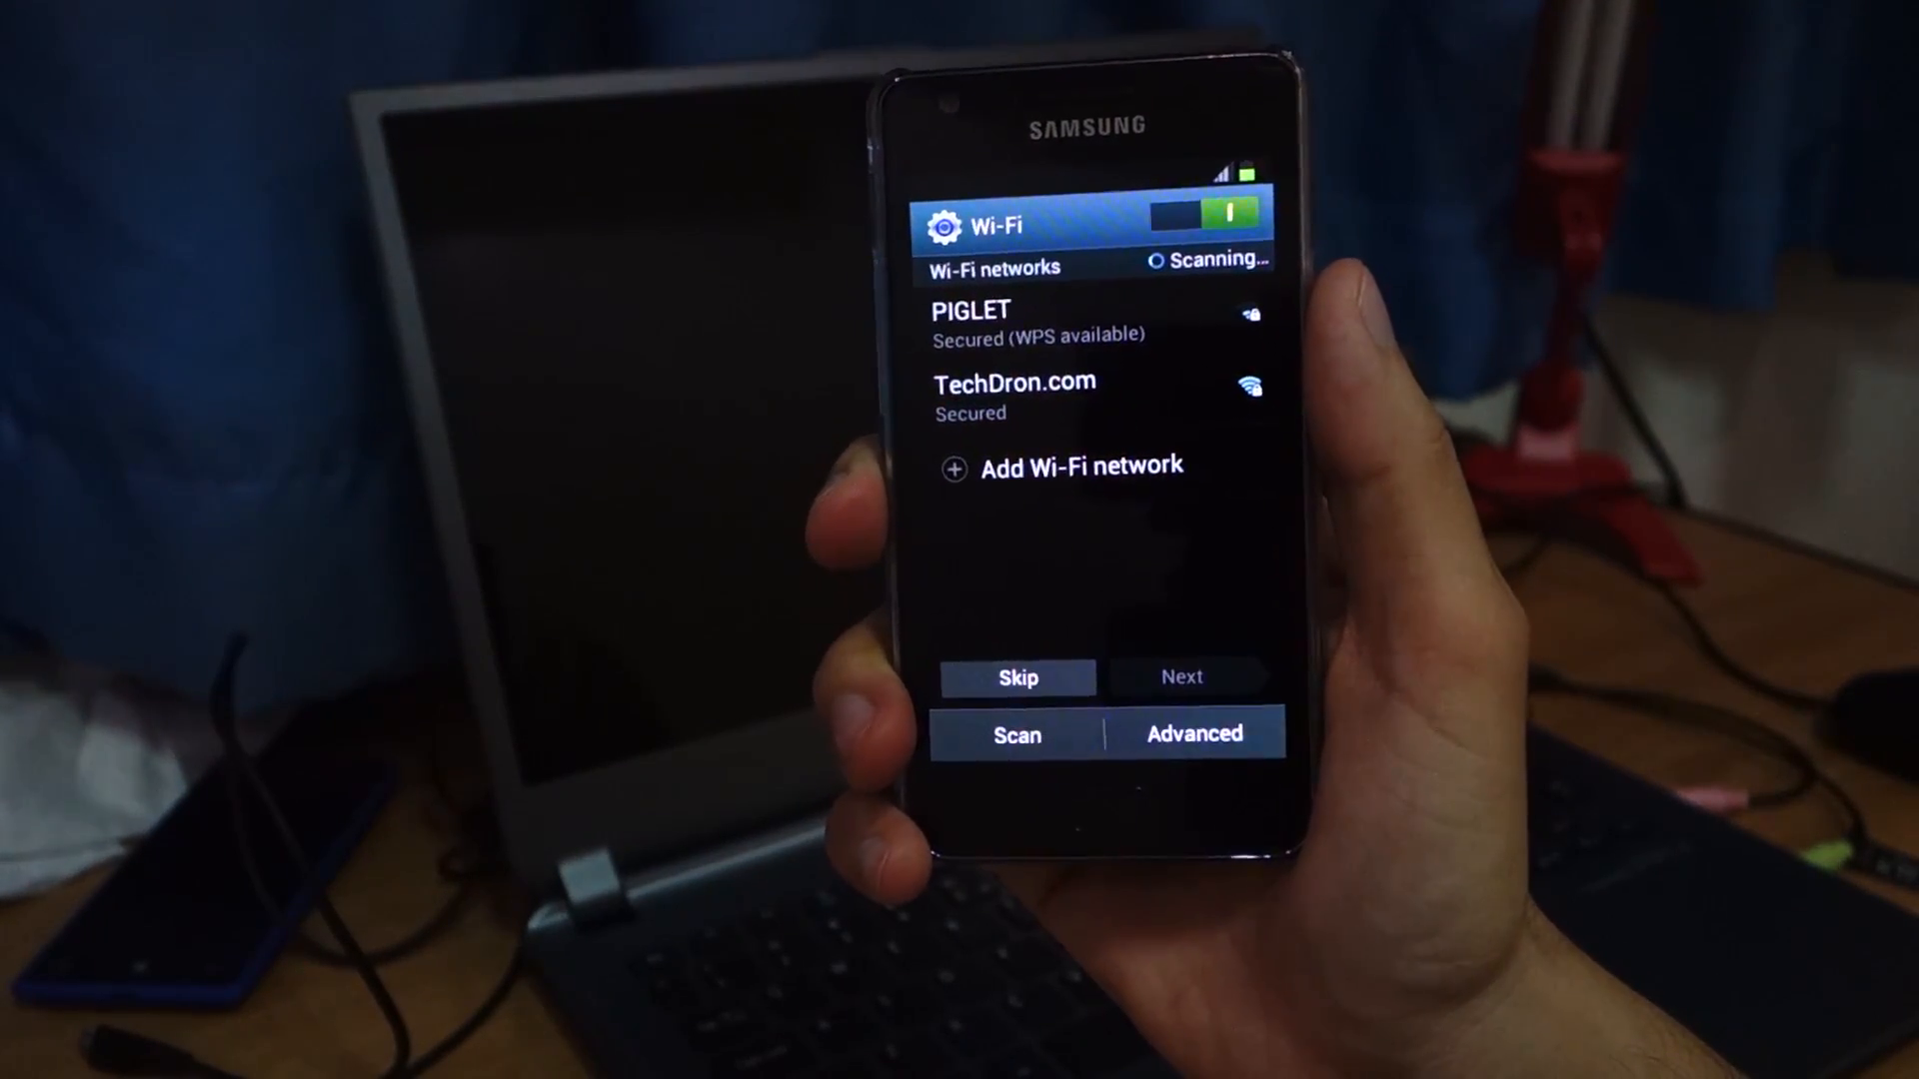